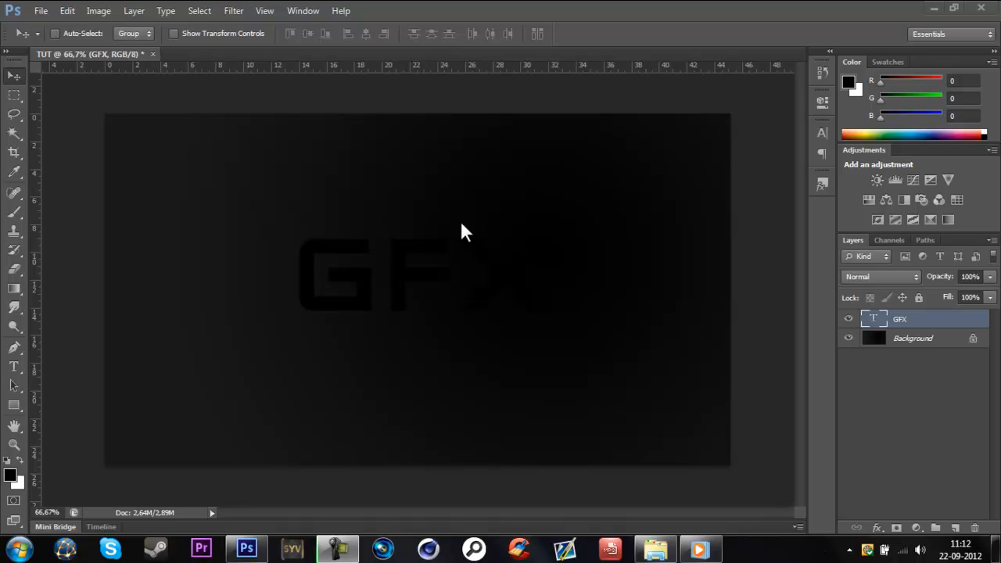
mouse_move(493, 249)
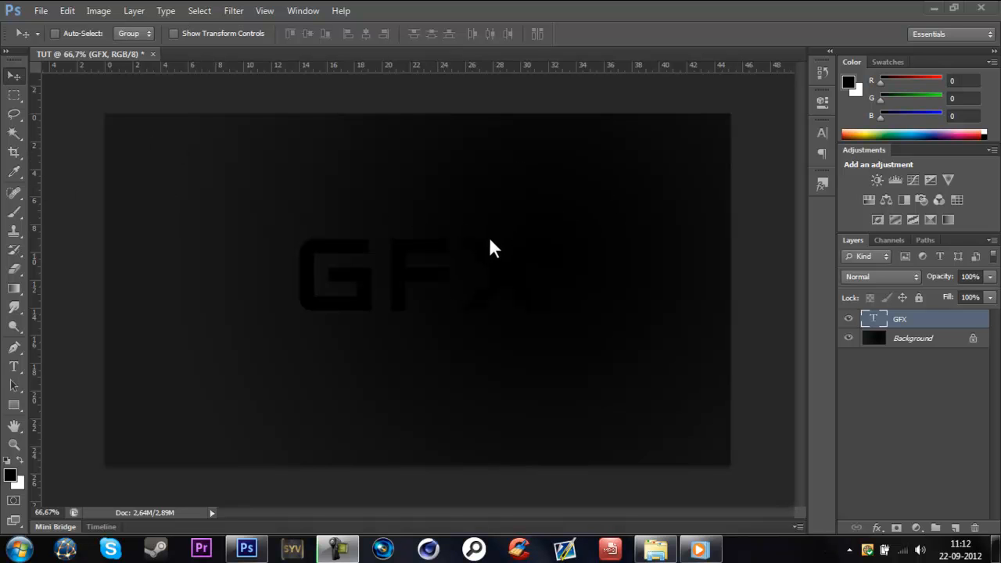
mouse_move(586, 255)
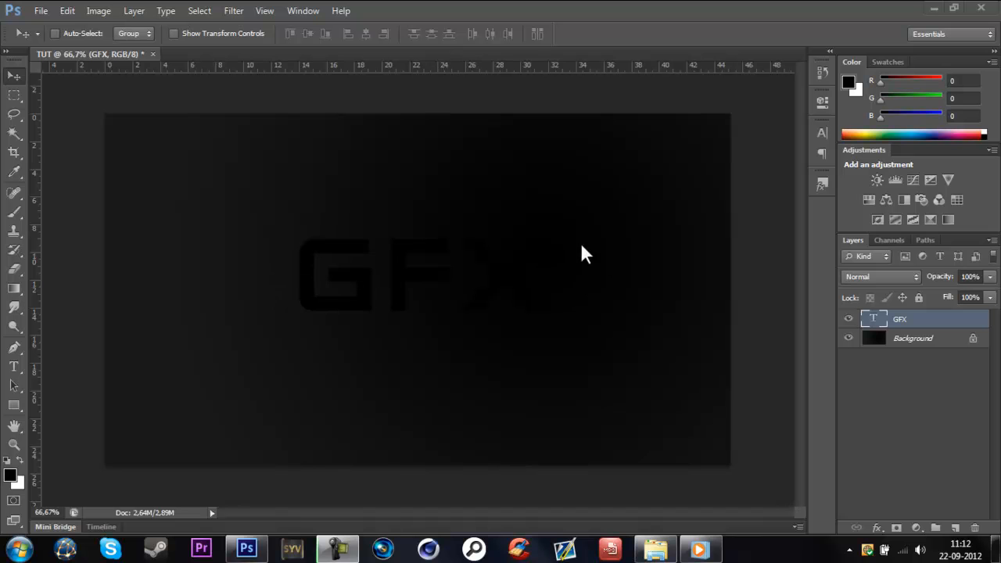
mouse_move(104, 179)
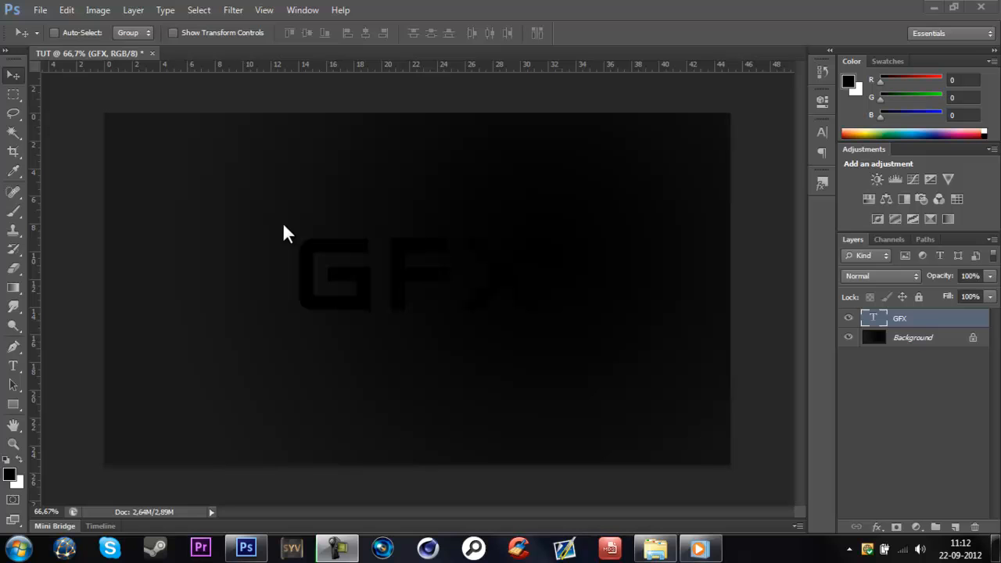
mouse_move(820, 186)
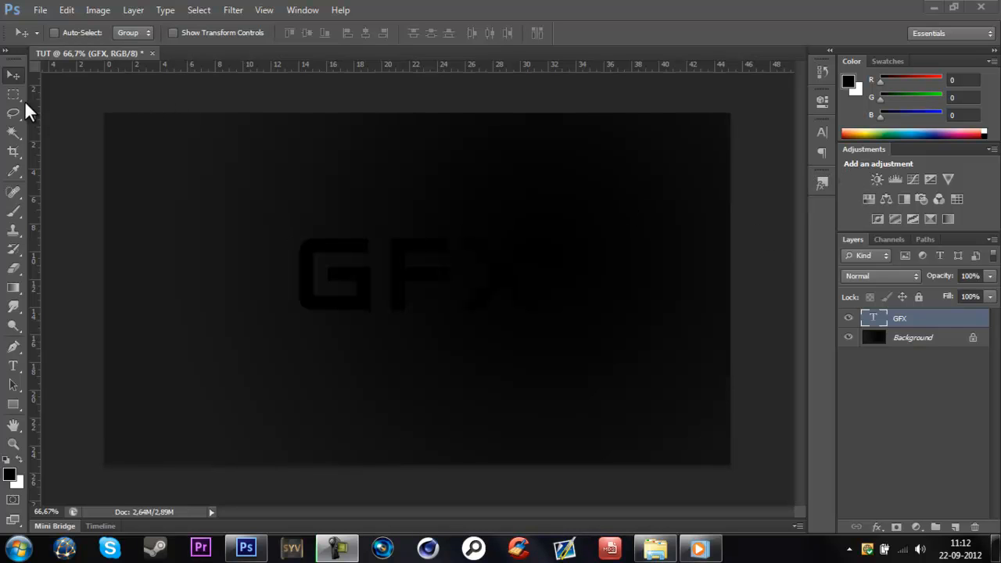
mouse_move(371, 284)
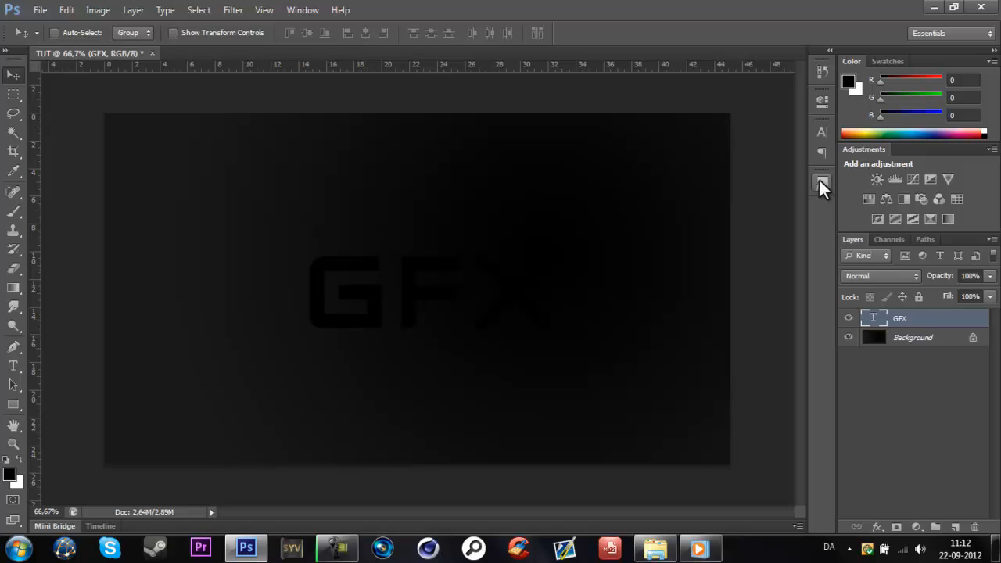
mouse_move(825, 192)
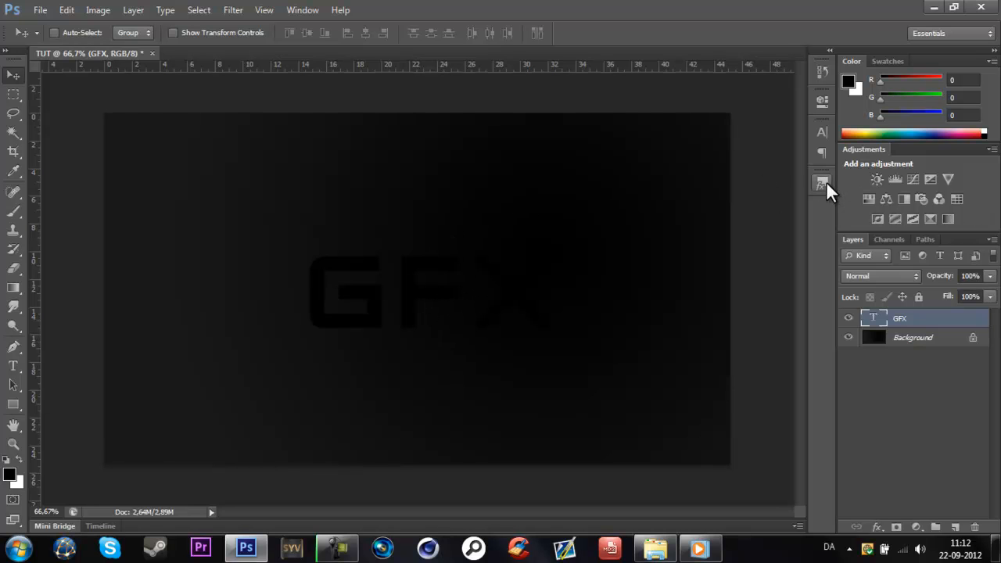
Step: Apply the purple preset style from the Styles panel to the GFX text
left_click(823, 184)
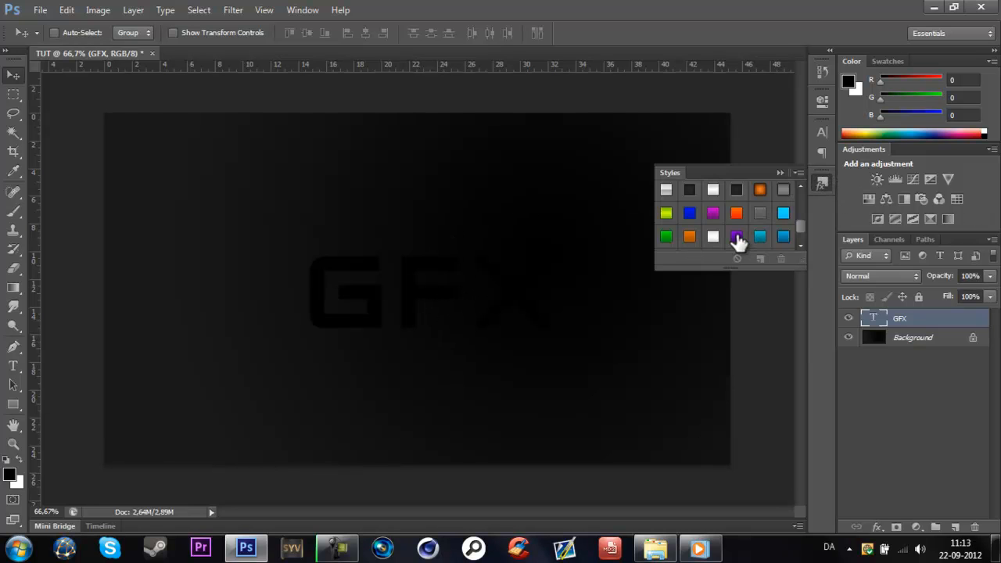
left_click(735, 236)
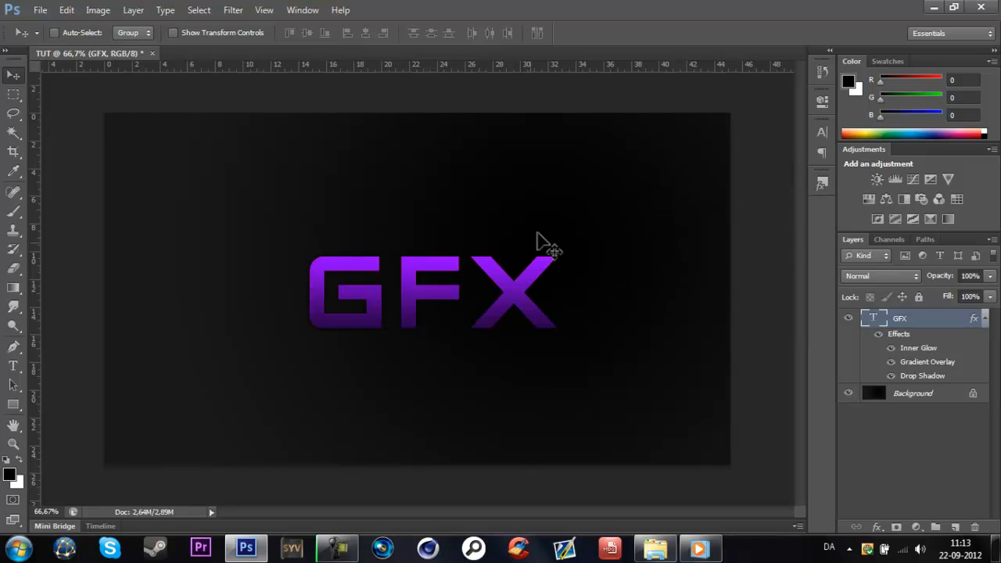
mouse_move(328, 188)
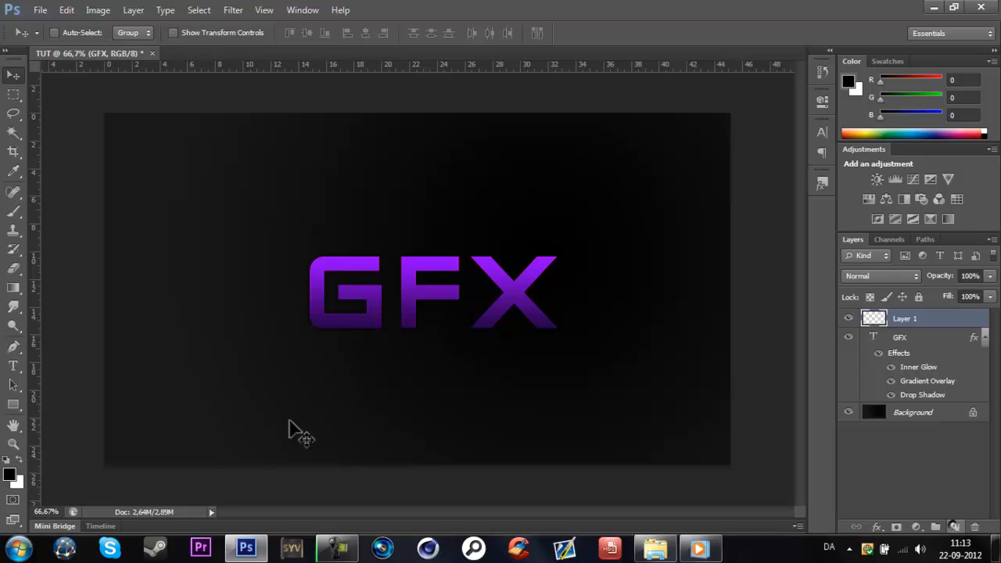
Step: Pick the Brush Tool and adjust its size and hardness settings
left_click(14, 211)
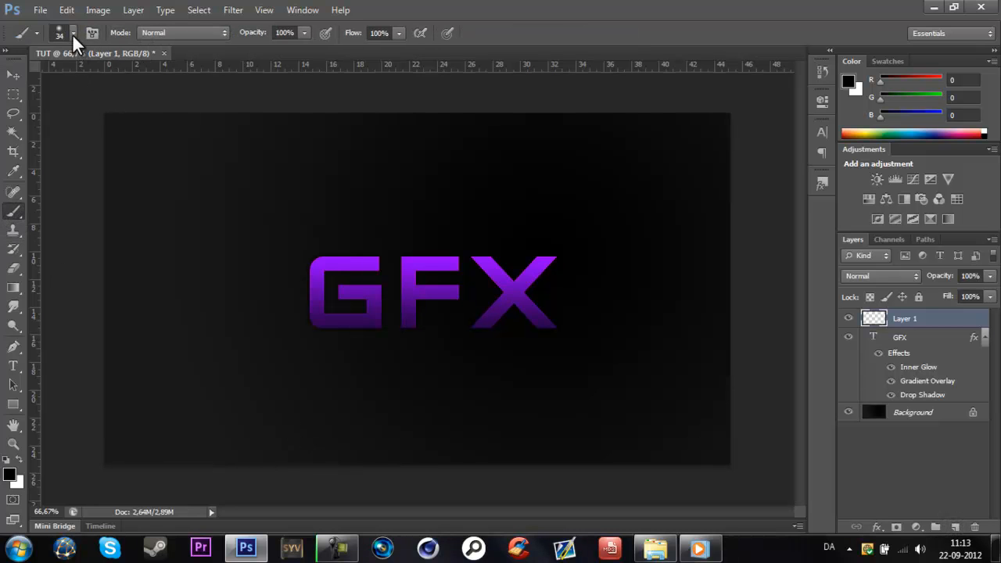
left_click(92, 33)
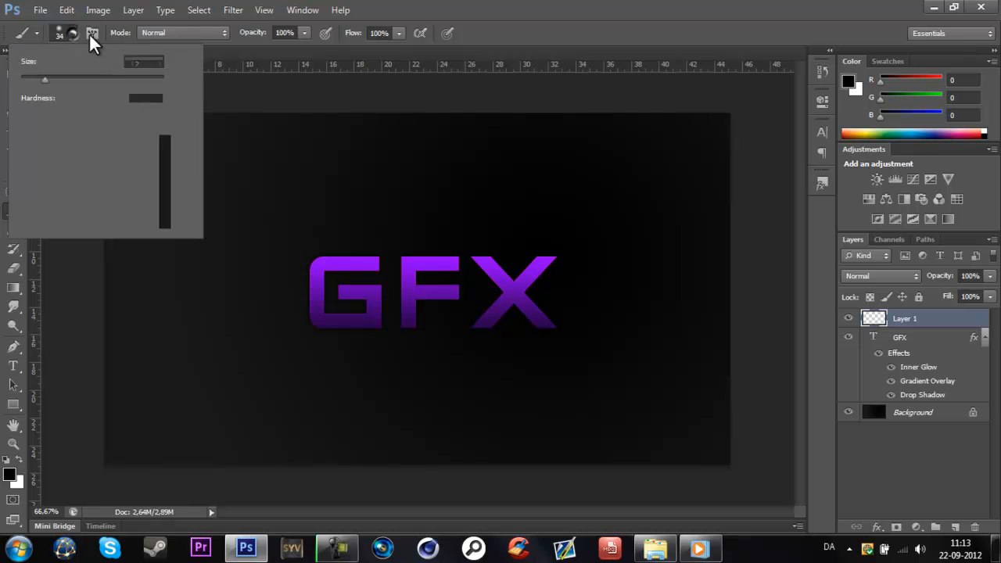
left_click(72, 35)
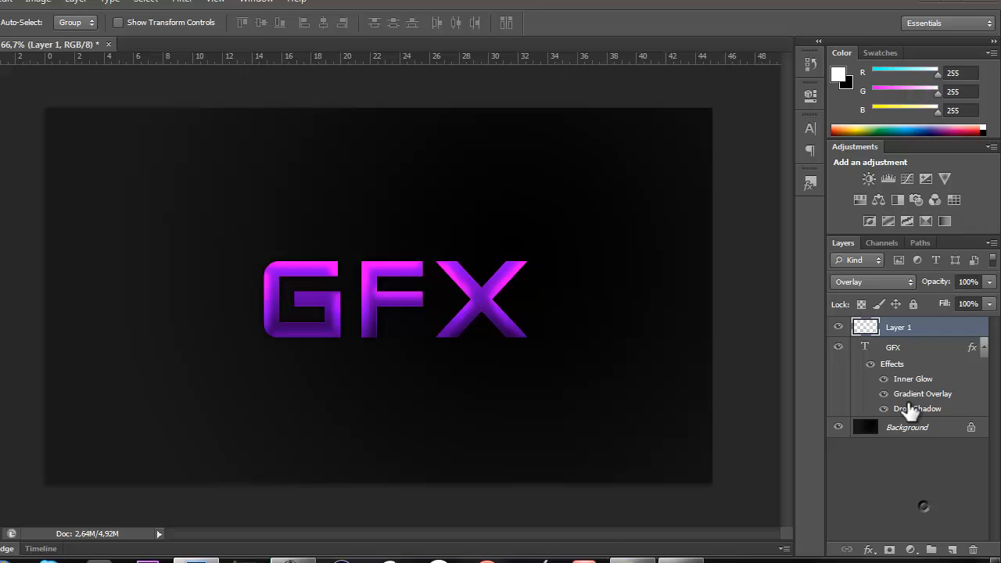
mouse_move(898, 394)
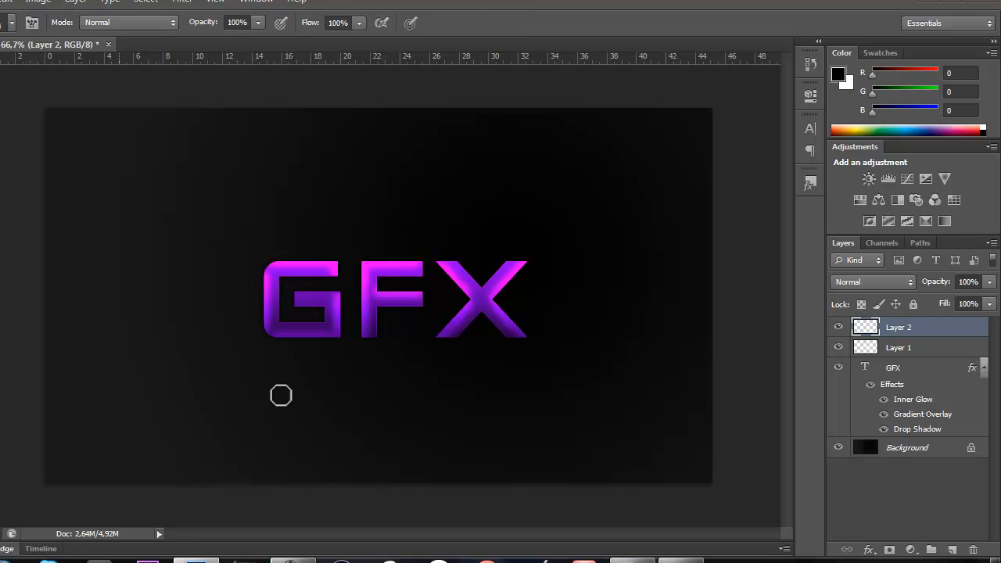
mouse_move(301, 335)
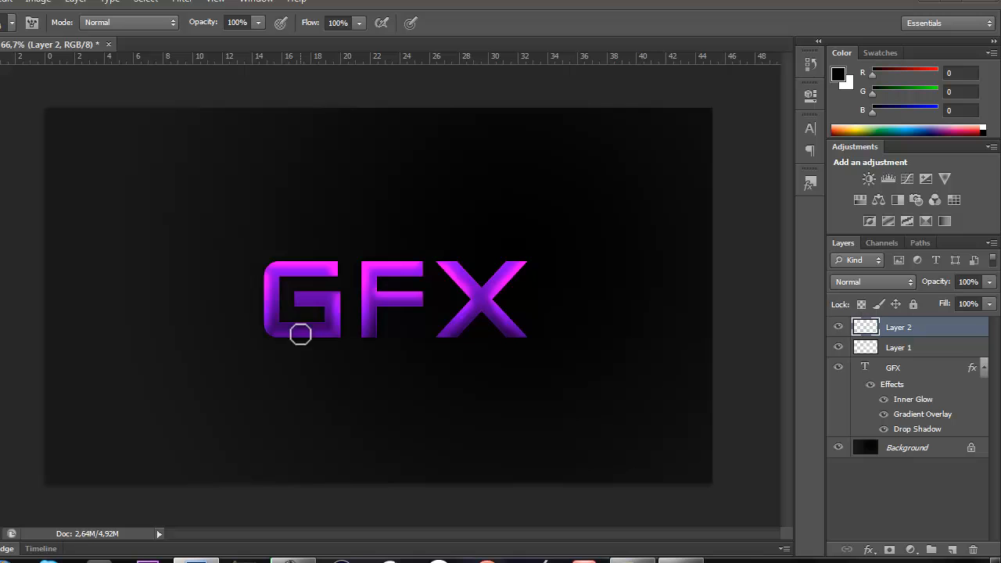
mouse_move(280, 323)
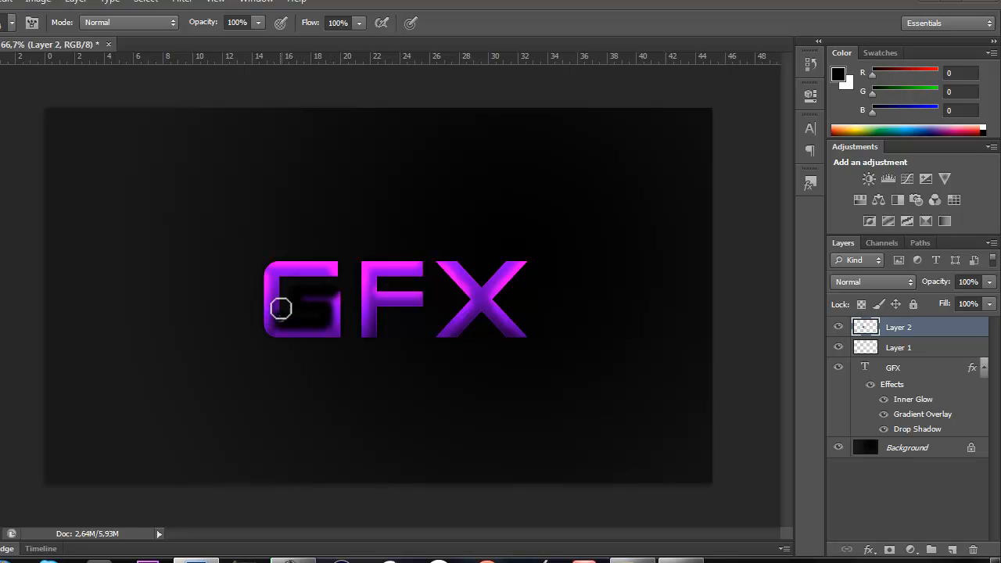
Step: Paint black shading strokes over the lower G and the F on Layer 2
left_click_drag(280, 307, 299, 275)
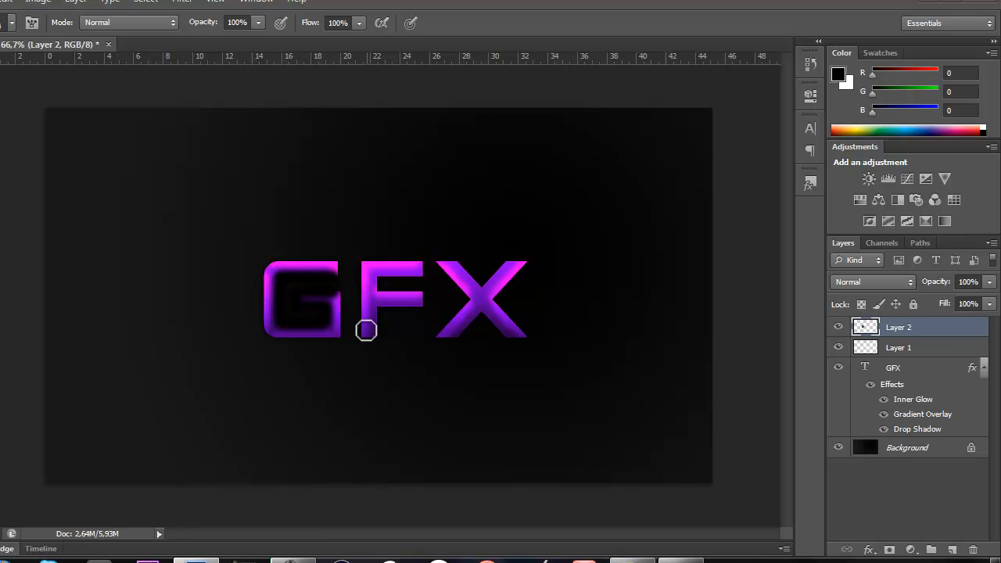
mouse_move(377, 315)
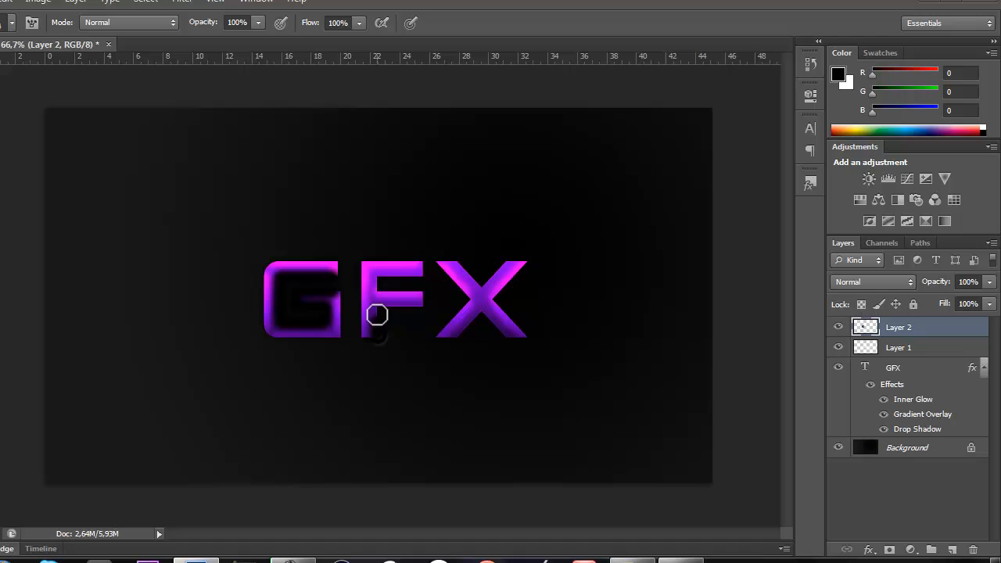
mouse_move(403, 307)
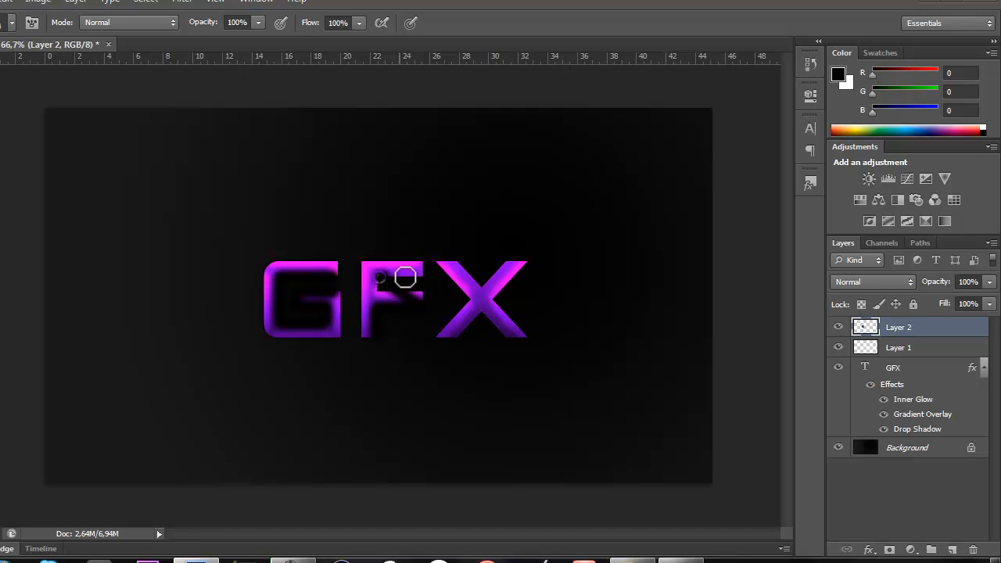
left_click_drag(406, 277, 381, 276)
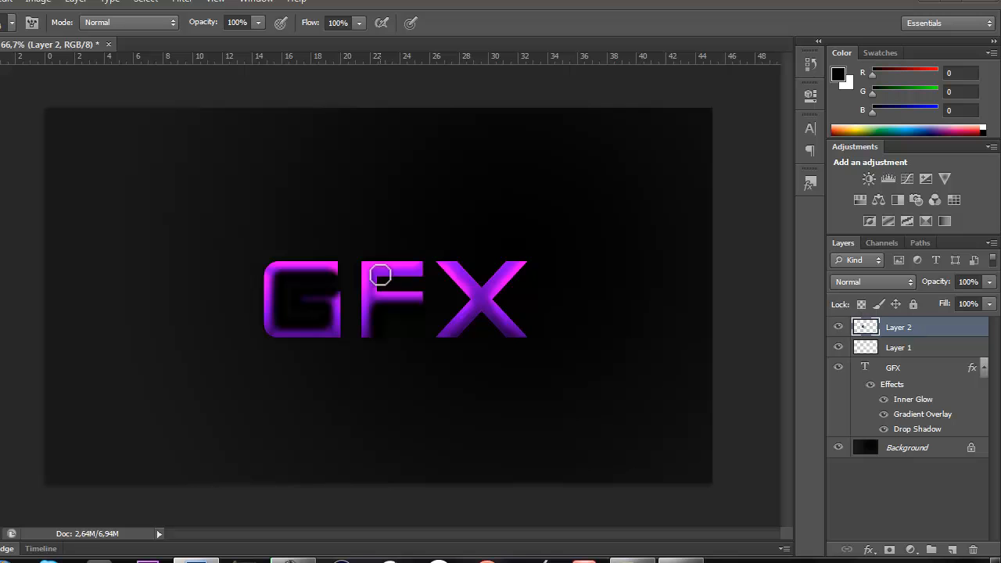
mouse_move(412, 276)
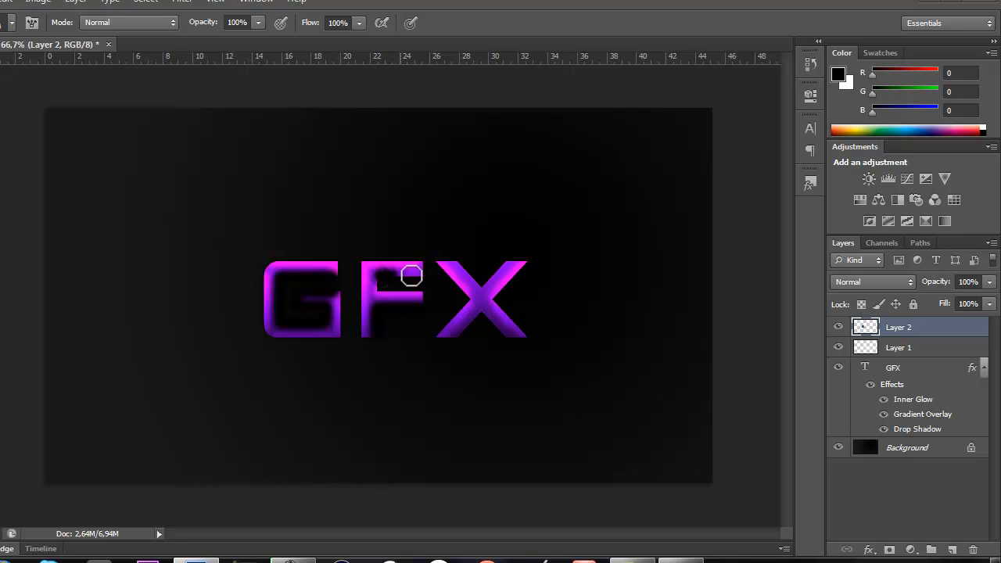
mouse_move(377, 278)
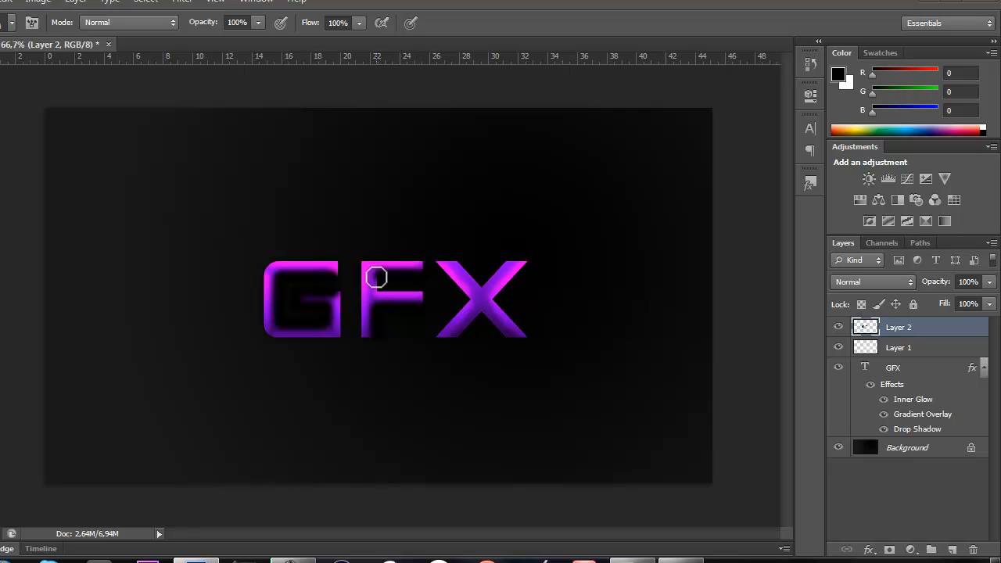
mouse_move(394, 305)
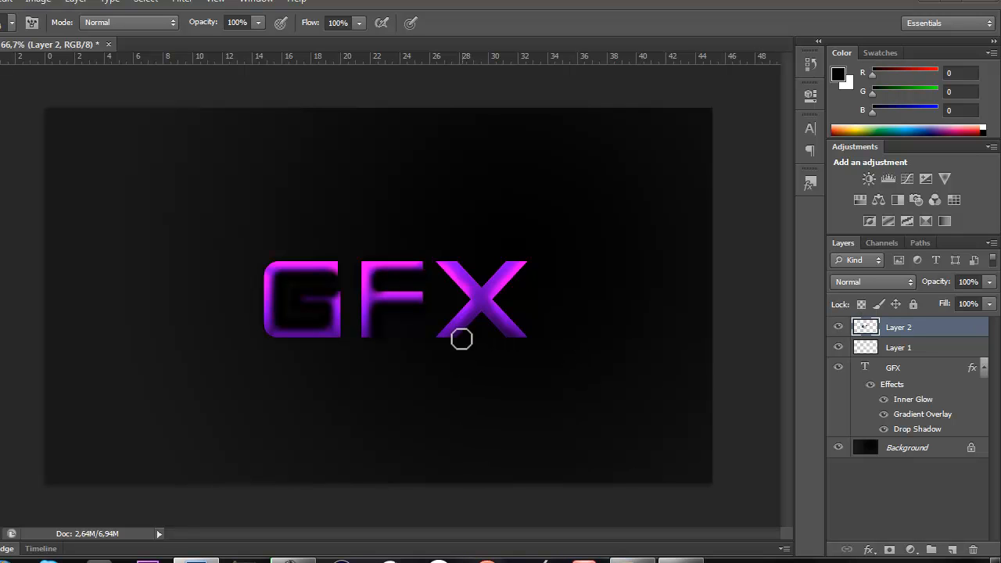
mouse_move(477, 319)
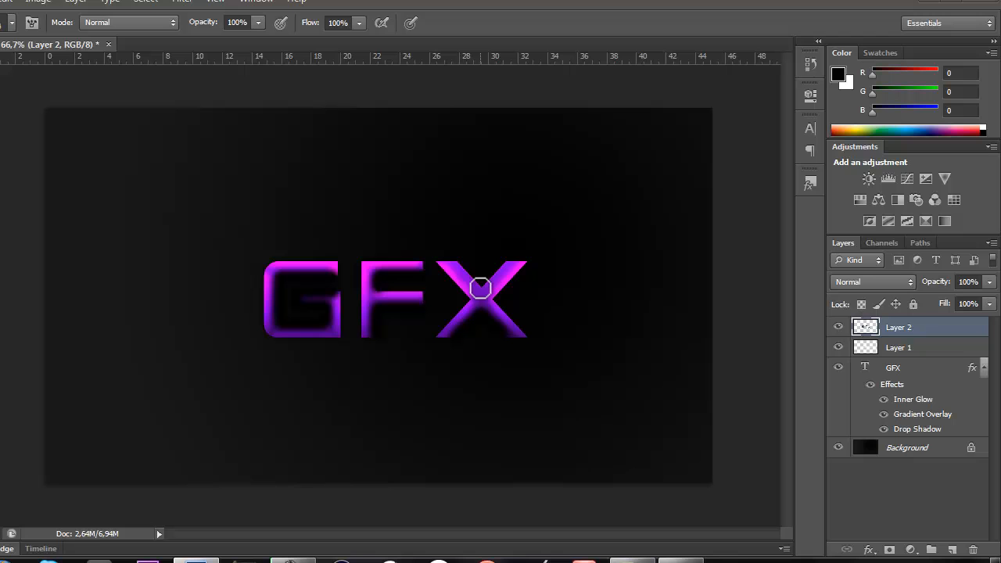
mouse_move(460, 265)
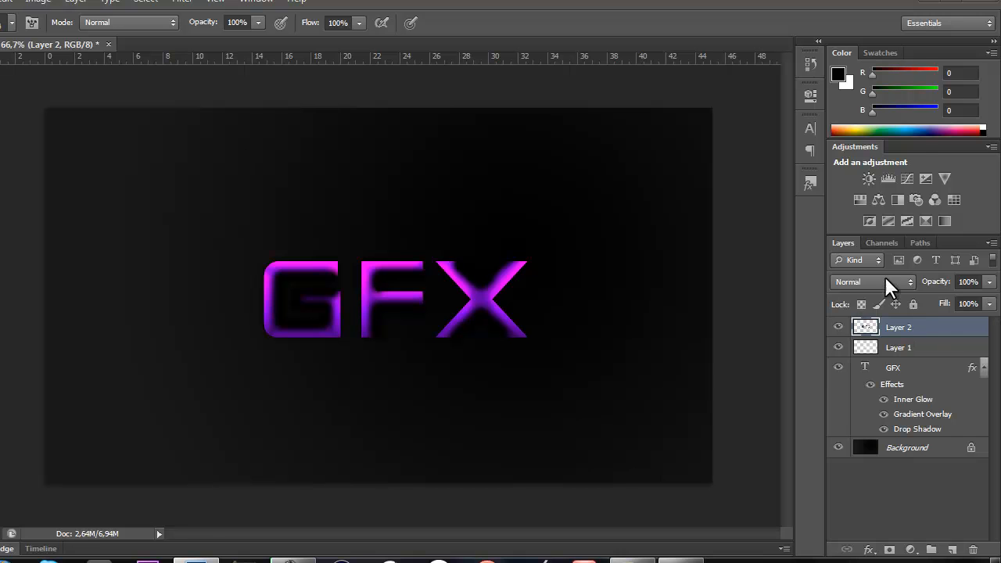
Step: Set Layer 2 to Overlay blend mode and lower its opacity to 26%
left_click(872, 281)
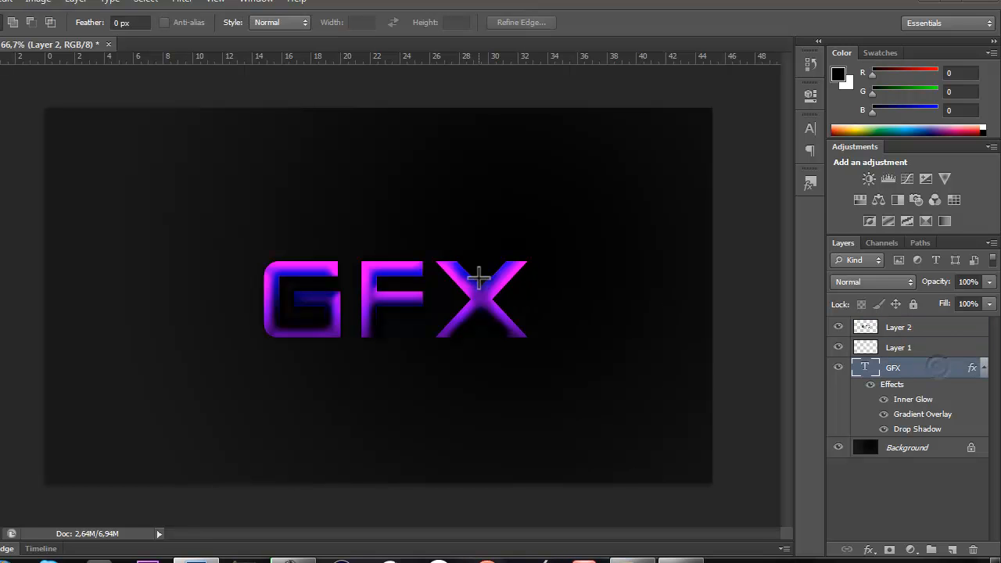
left_click(538, 458)
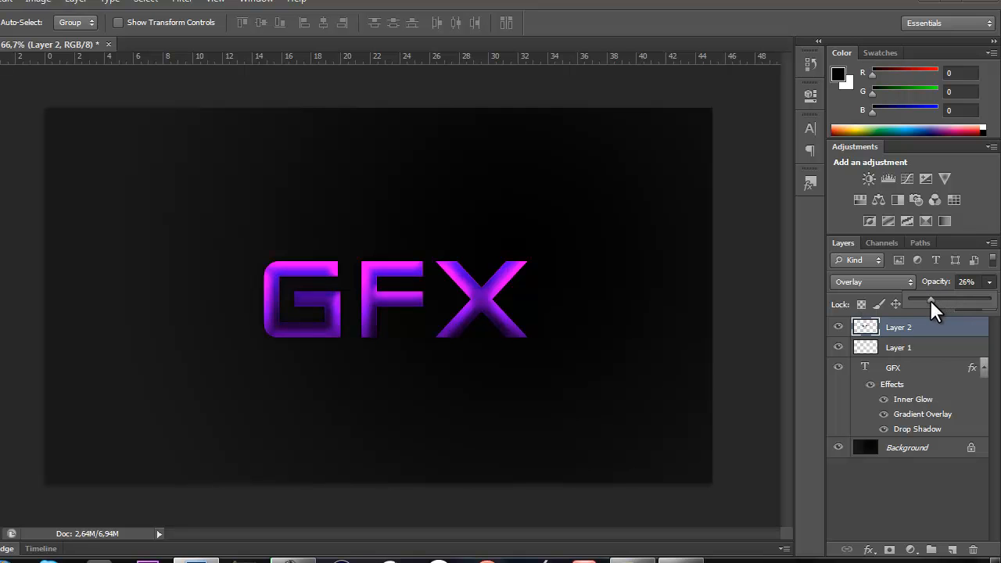
left_click_drag(947, 300, 929, 299)
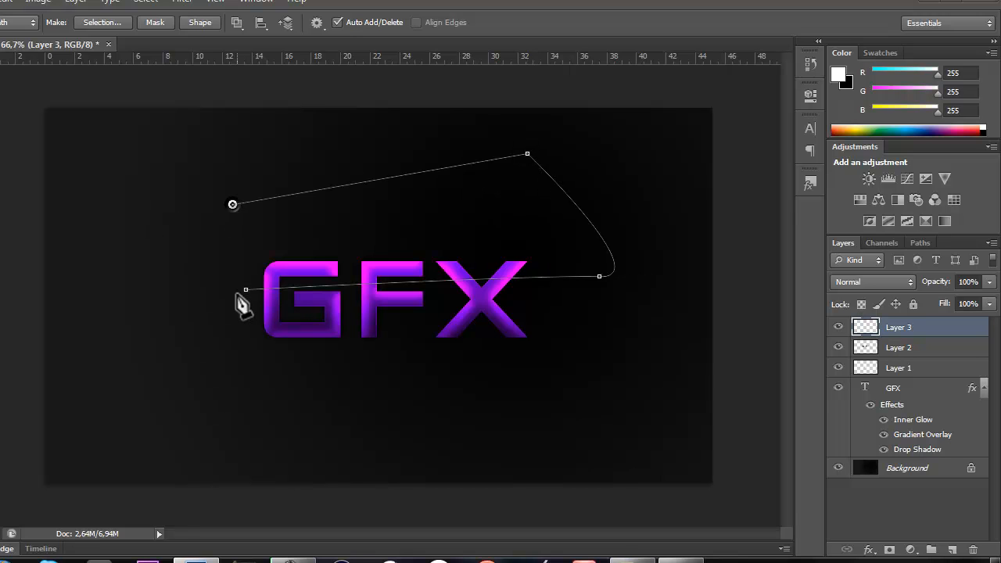
Step: Fill the curved closed path with solid white on Layer 3
right_click(245, 306)
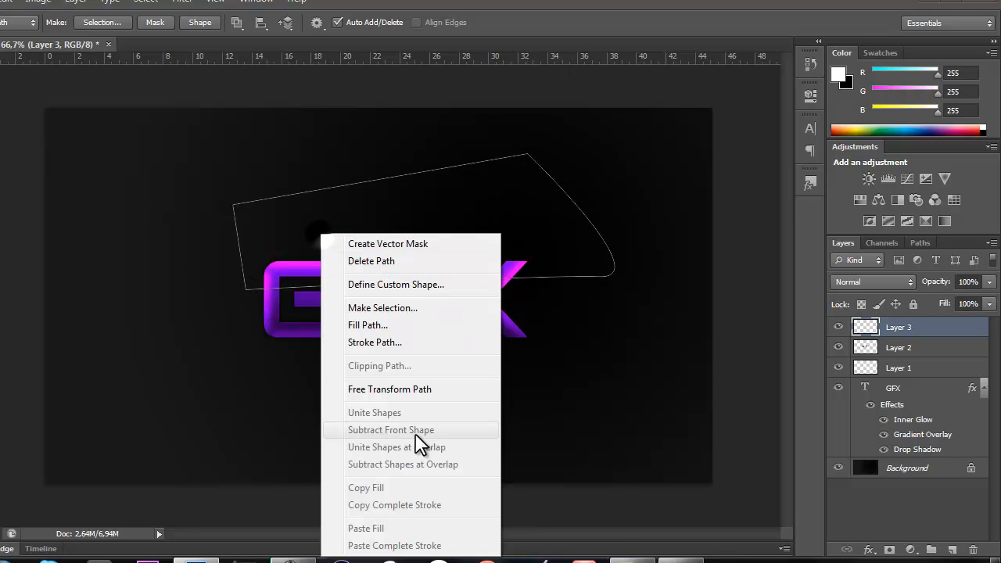
left_click(367, 325)
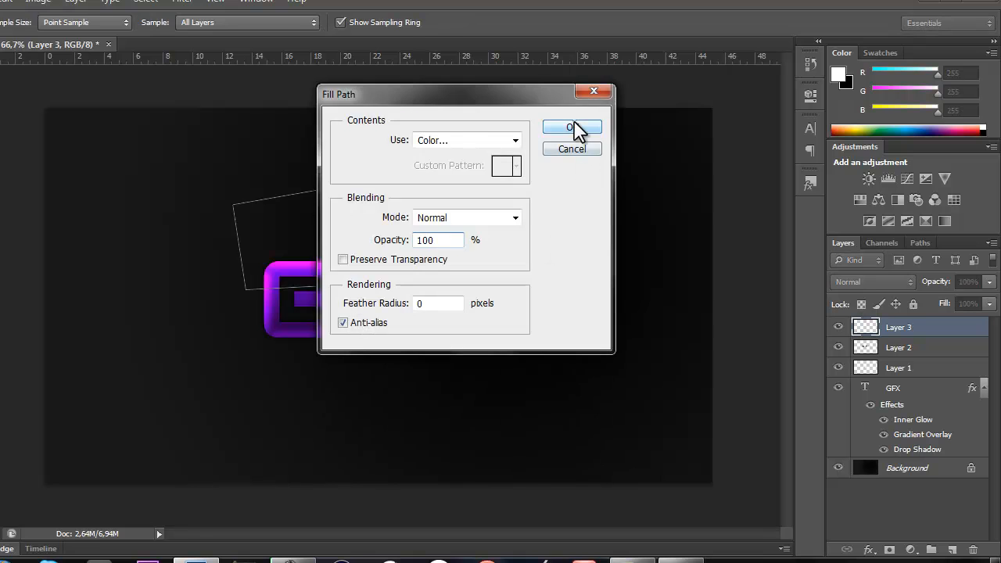
left_click(571, 127)
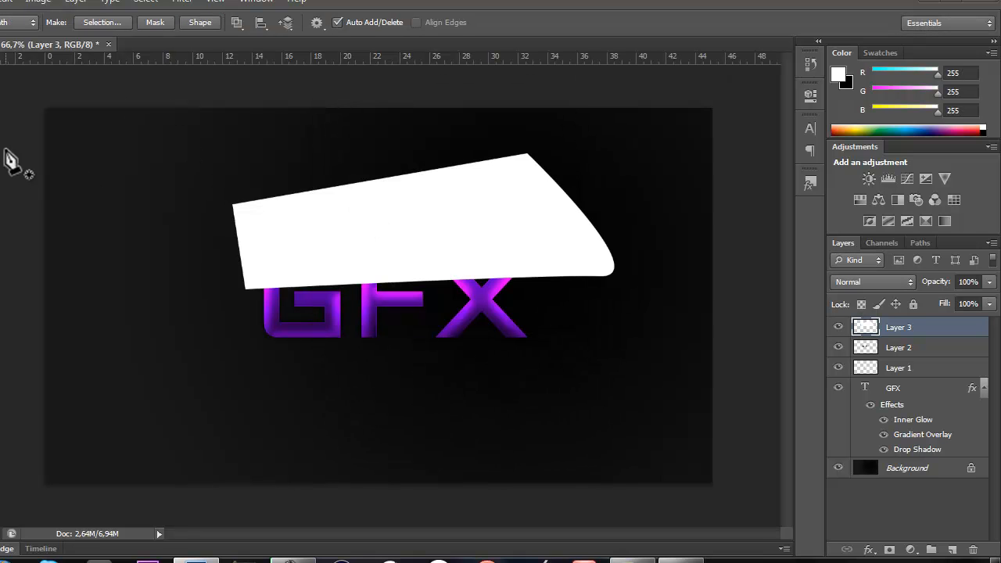
Step: Load the GFX letters' transparency outline as a selection from the Select menu
left_click_drag(427, 227, 399, 257)
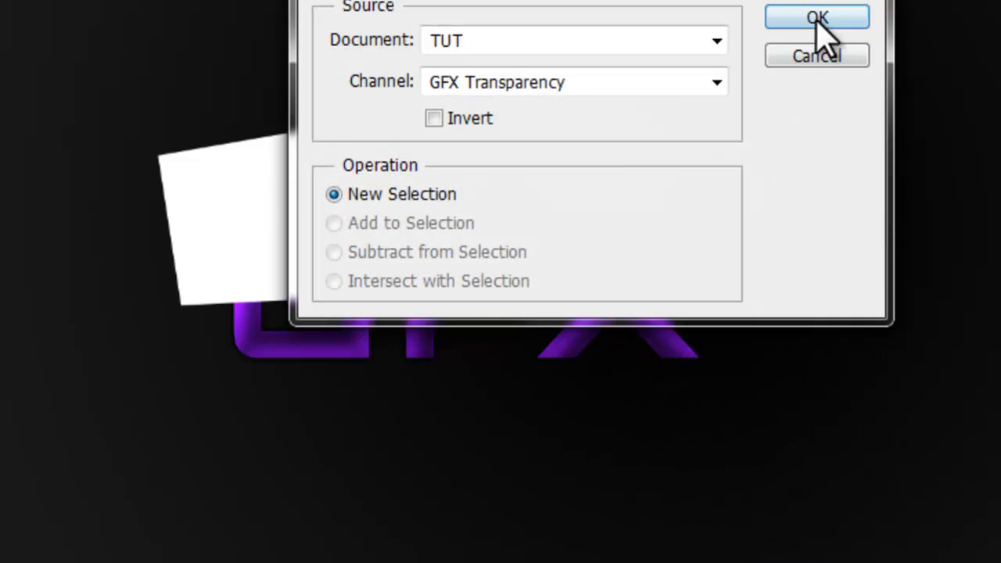
left_click(816, 17)
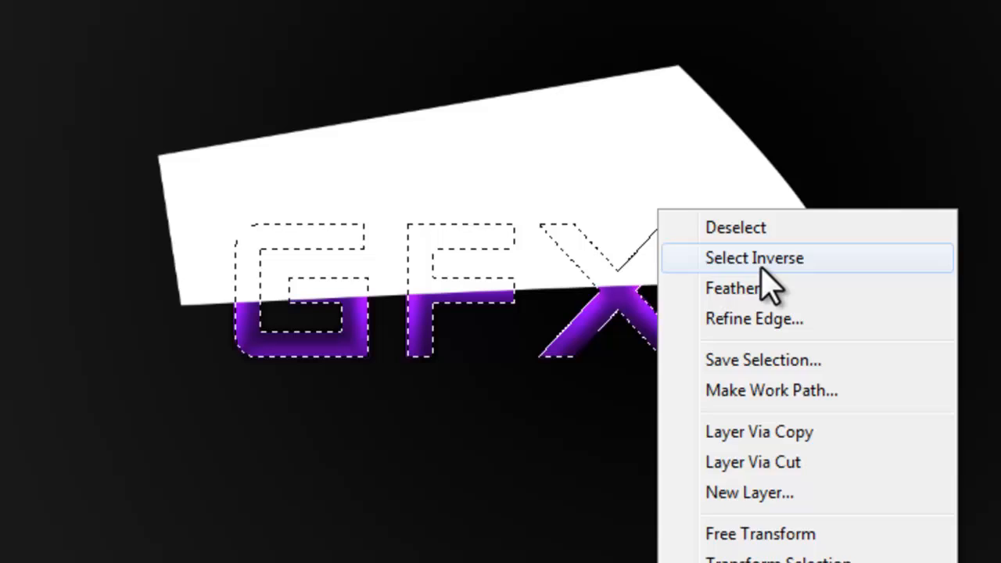